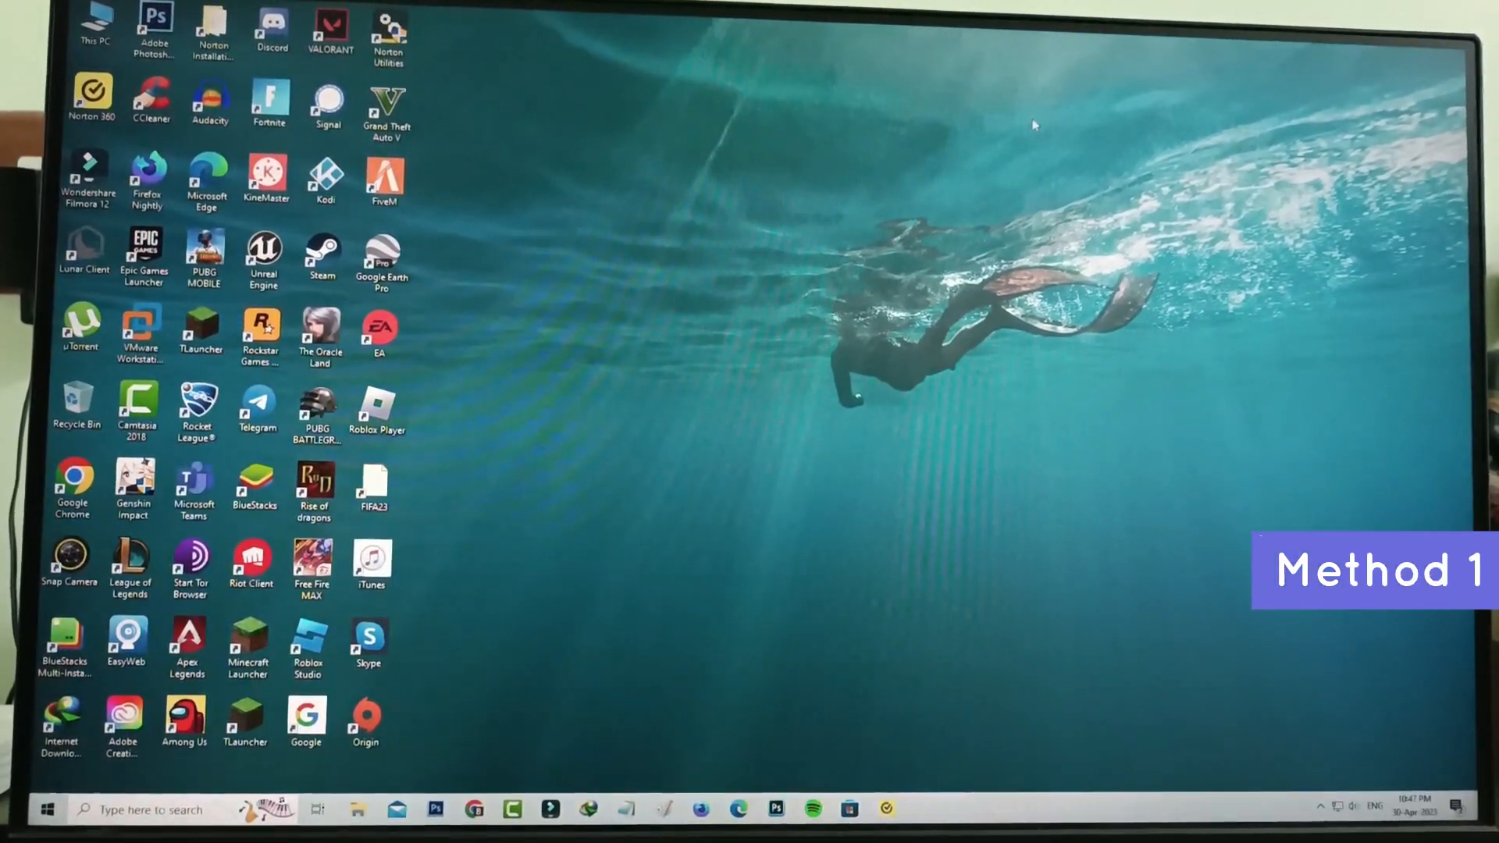
- Search Start for "win" and launch Windows Memory Diagnostic from Best match
{"action": "left_click", "coordinate": [47, 810]}
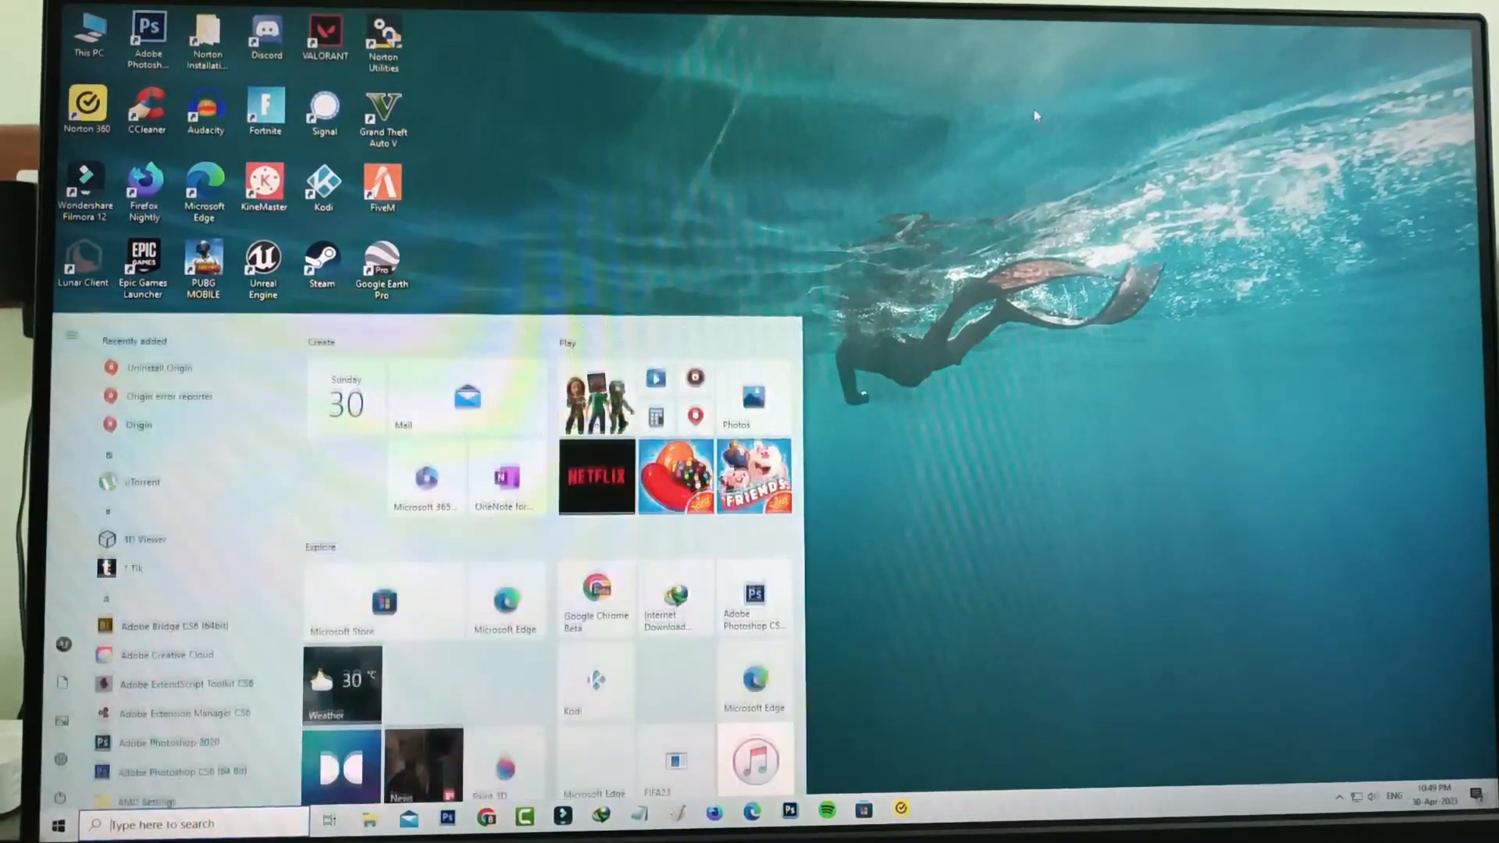
{"action": "type", "text": "win"}
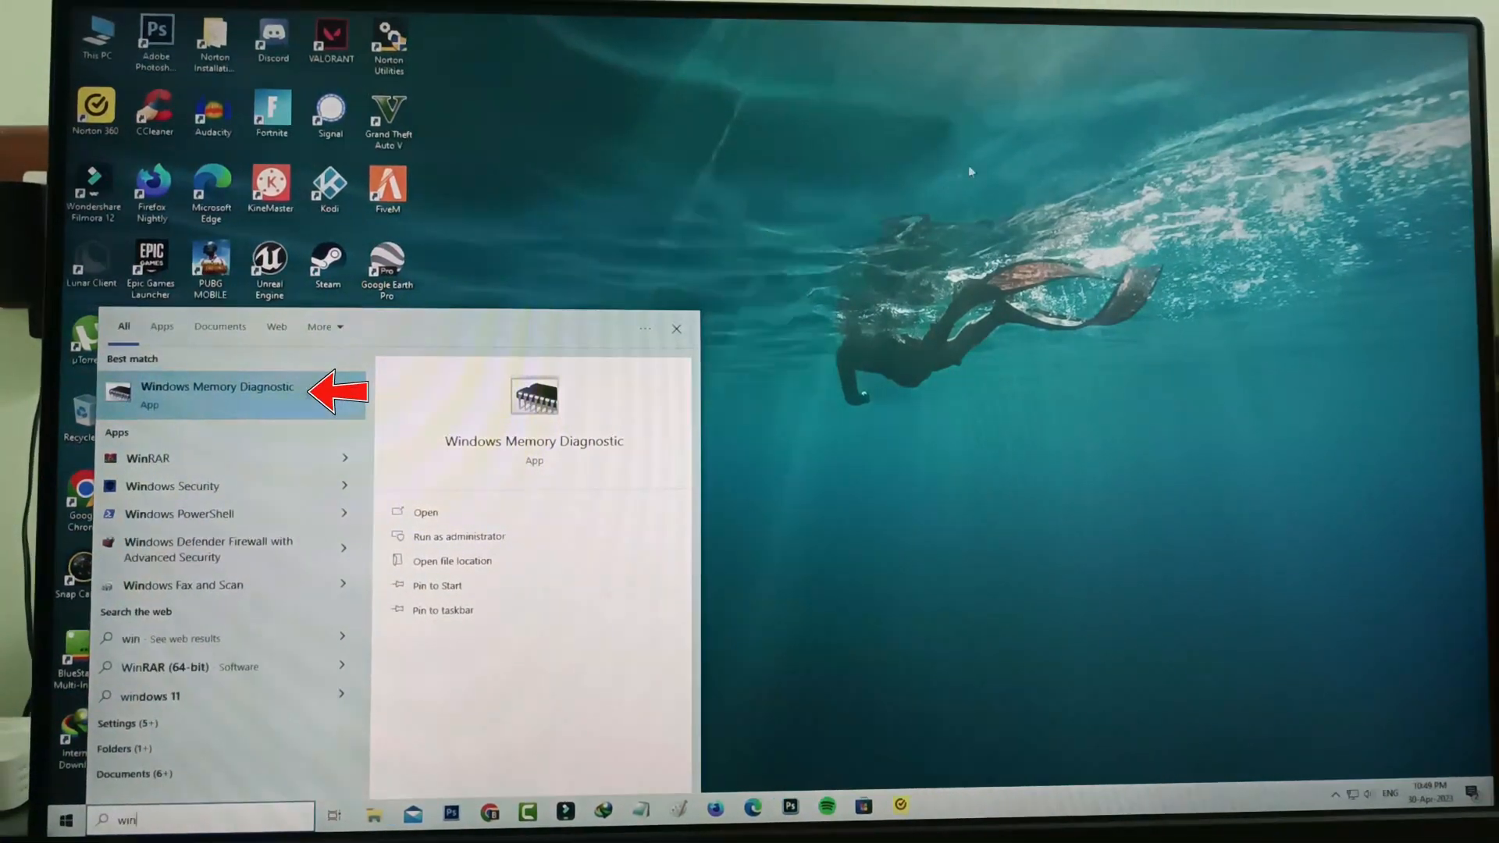
{"action": "left_click", "coordinate": [216, 386]}
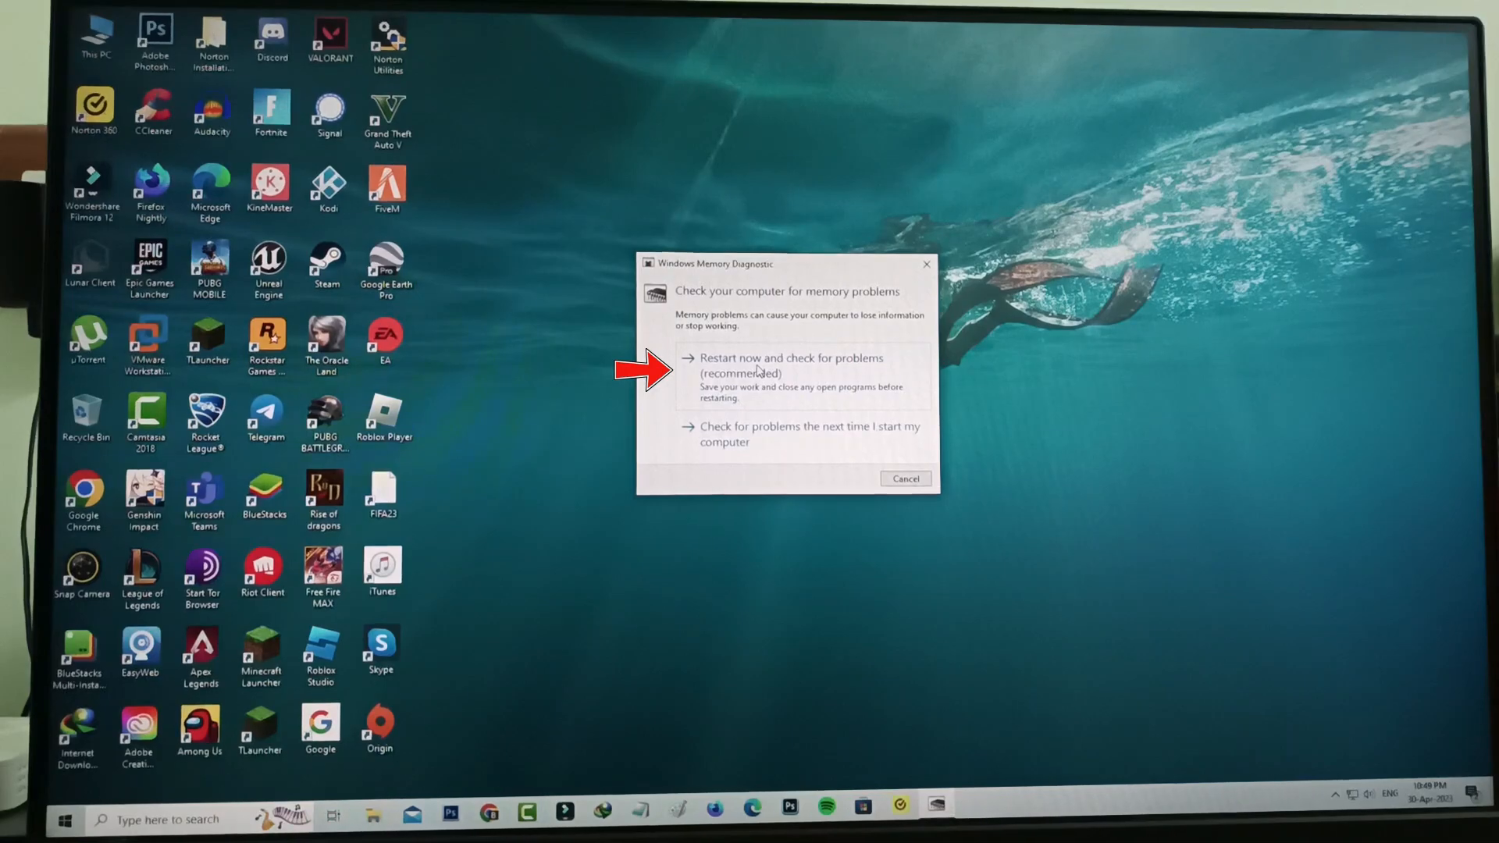
- Choose "Restart now and check for problems (recommended)" to reboot and test memory
{"action": "left_click", "coordinate": [792, 365]}
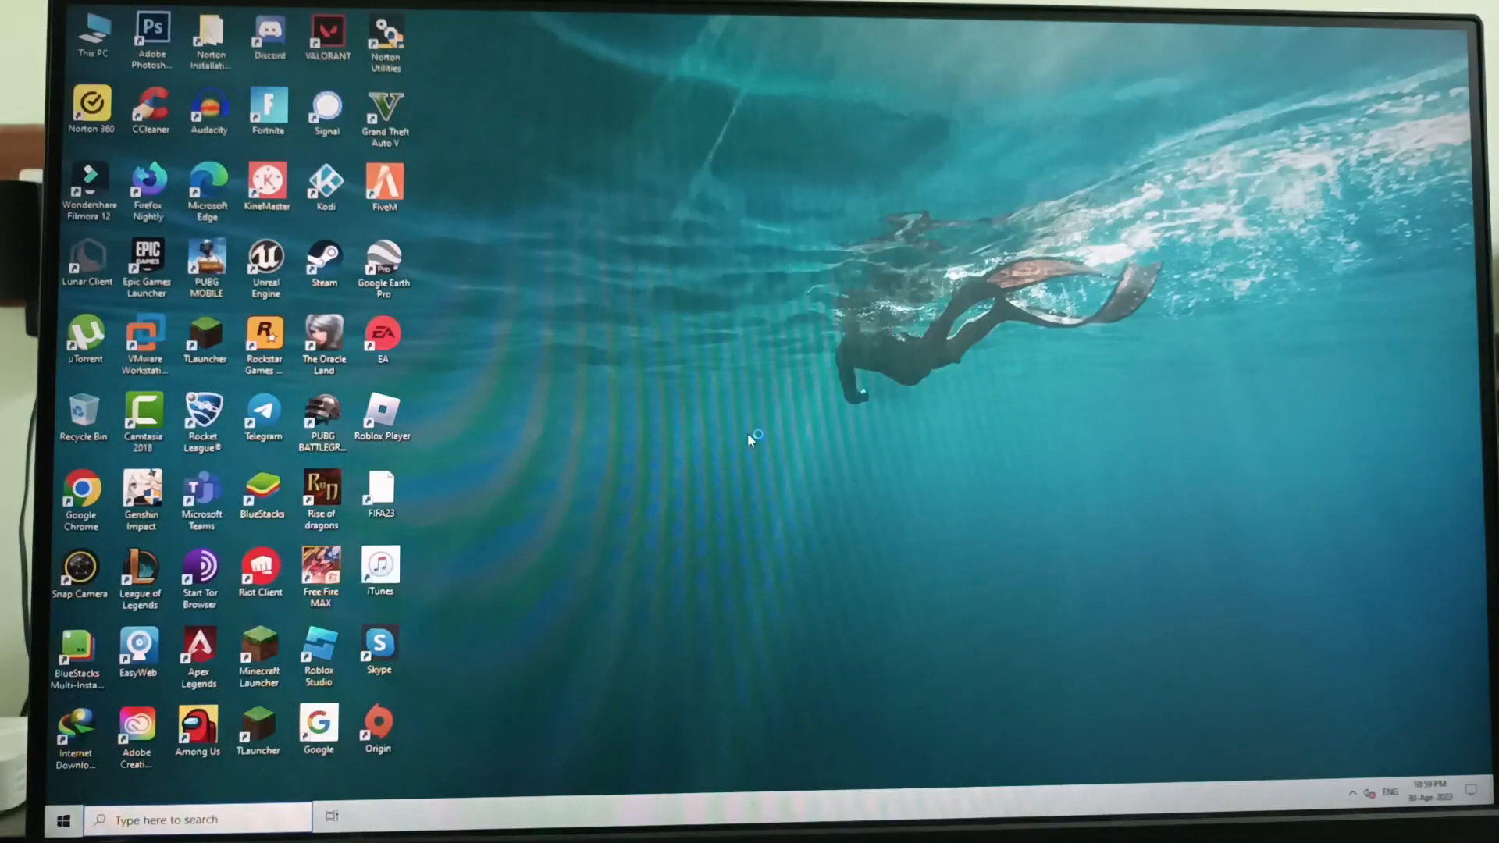
- From Settings > Update & Security > Recovery, restart now under Advanced start-up
{"action": "left_click", "coordinate": [64, 819]}
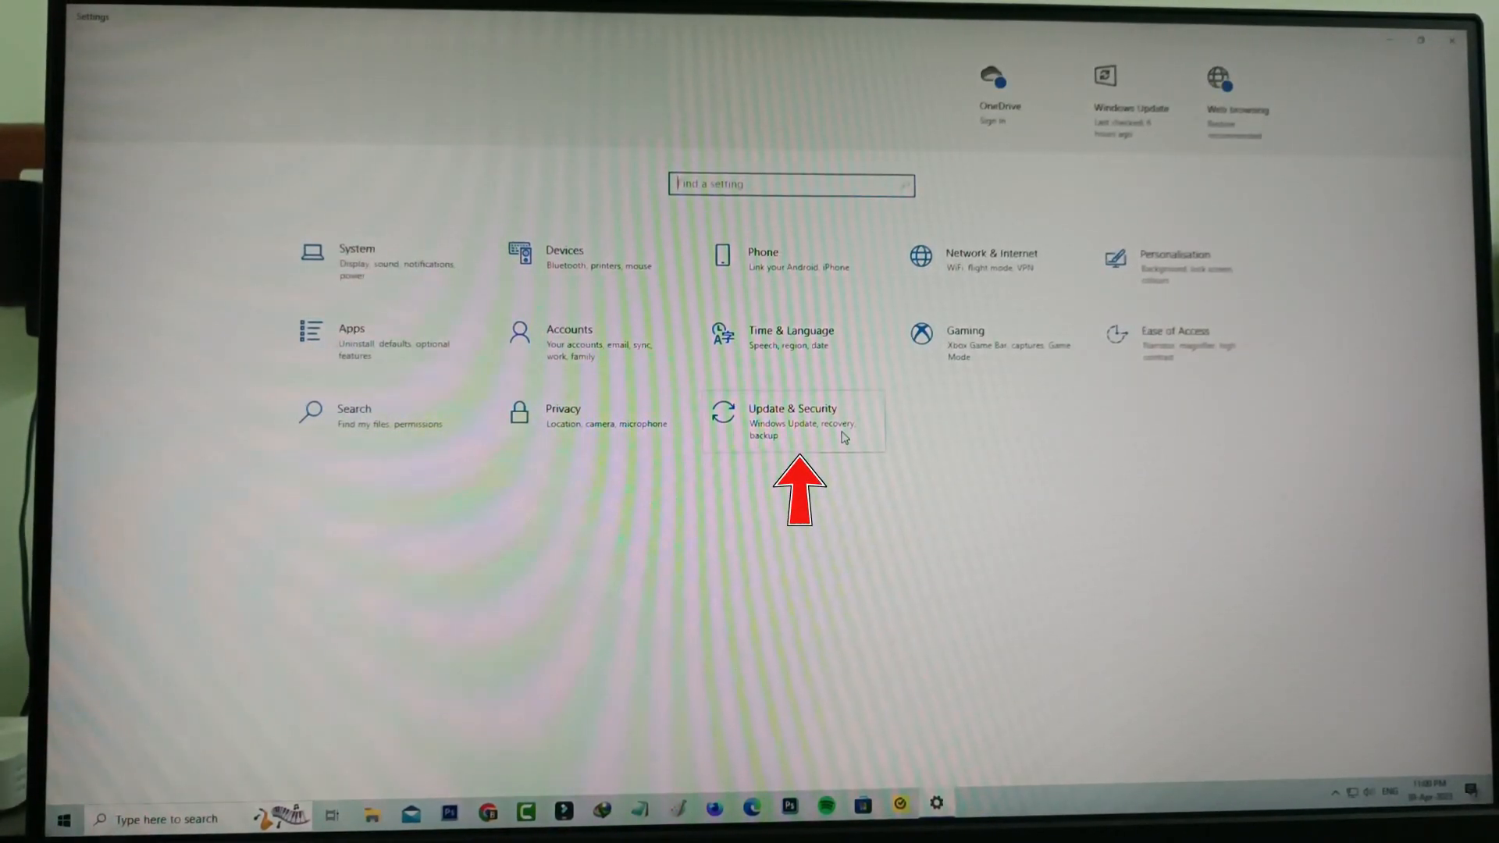
{"action": "left_click", "coordinate": [792, 421]}
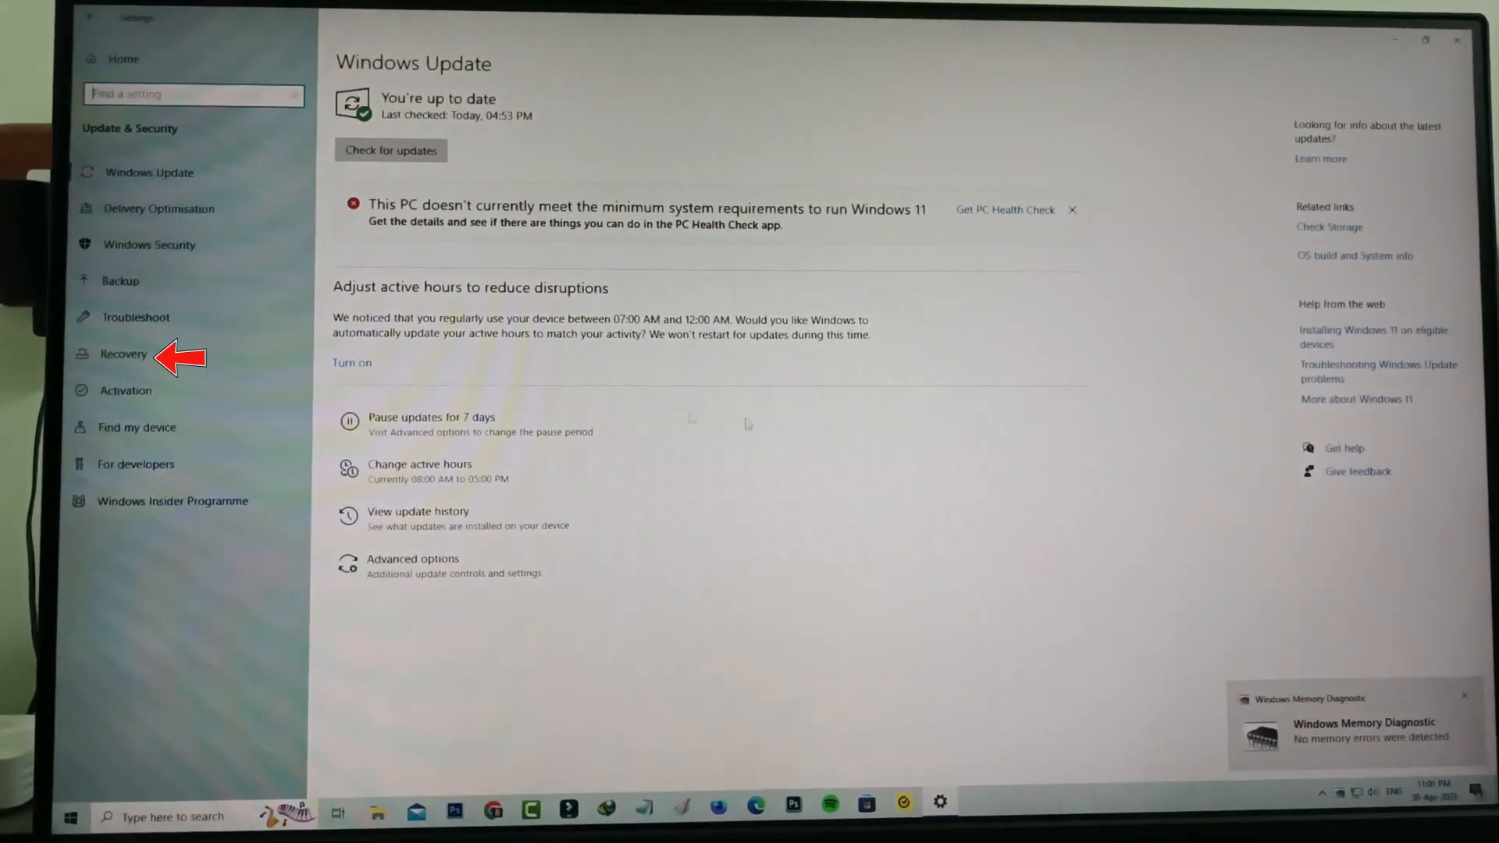
{"action": "left_click", "coordinate": [121, 355]}
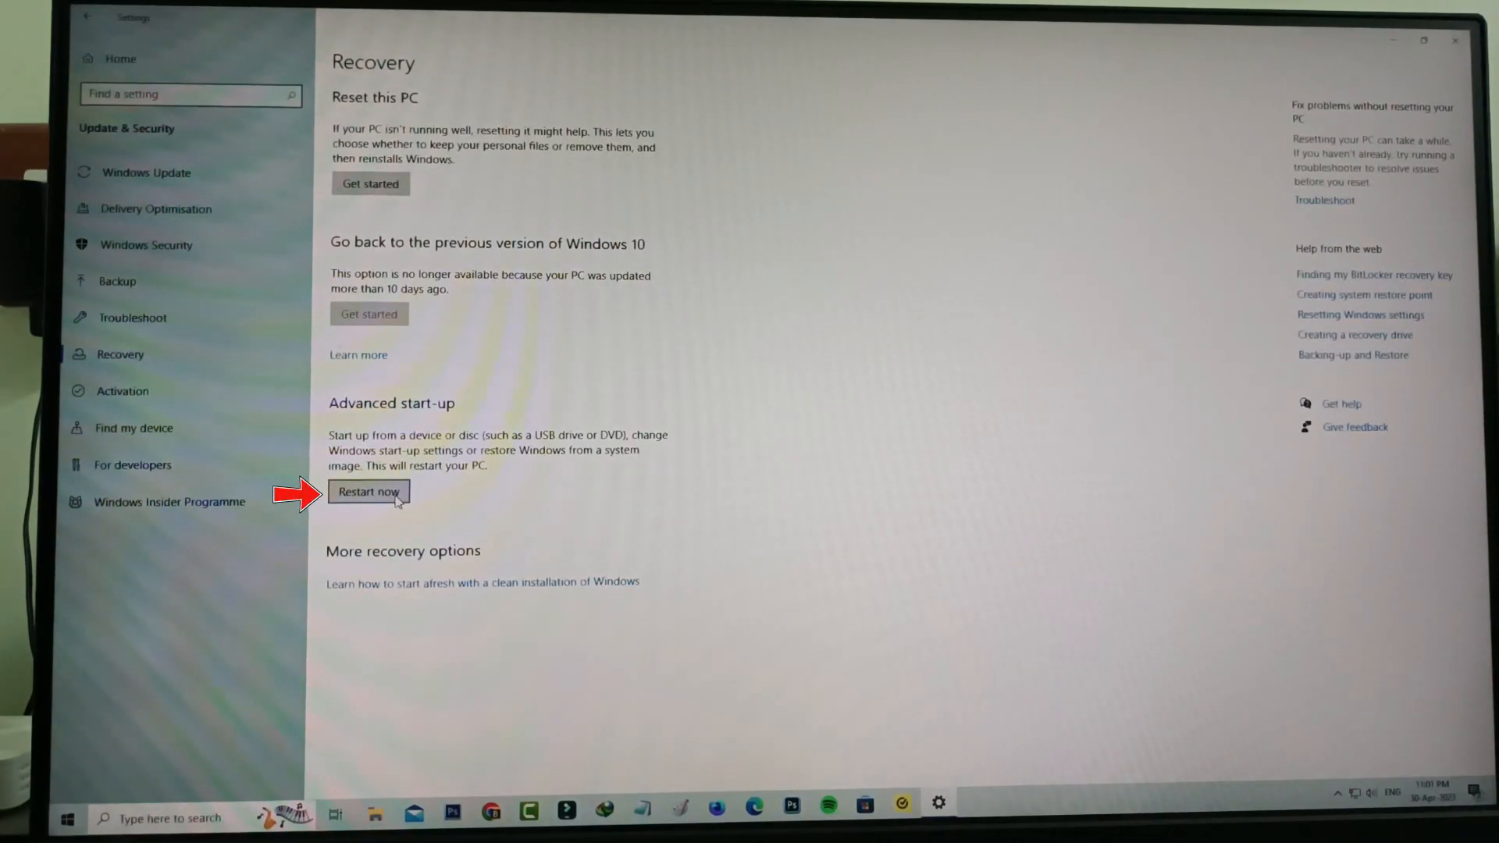
{"action": "left_click", "coordinate": [368, 491]}
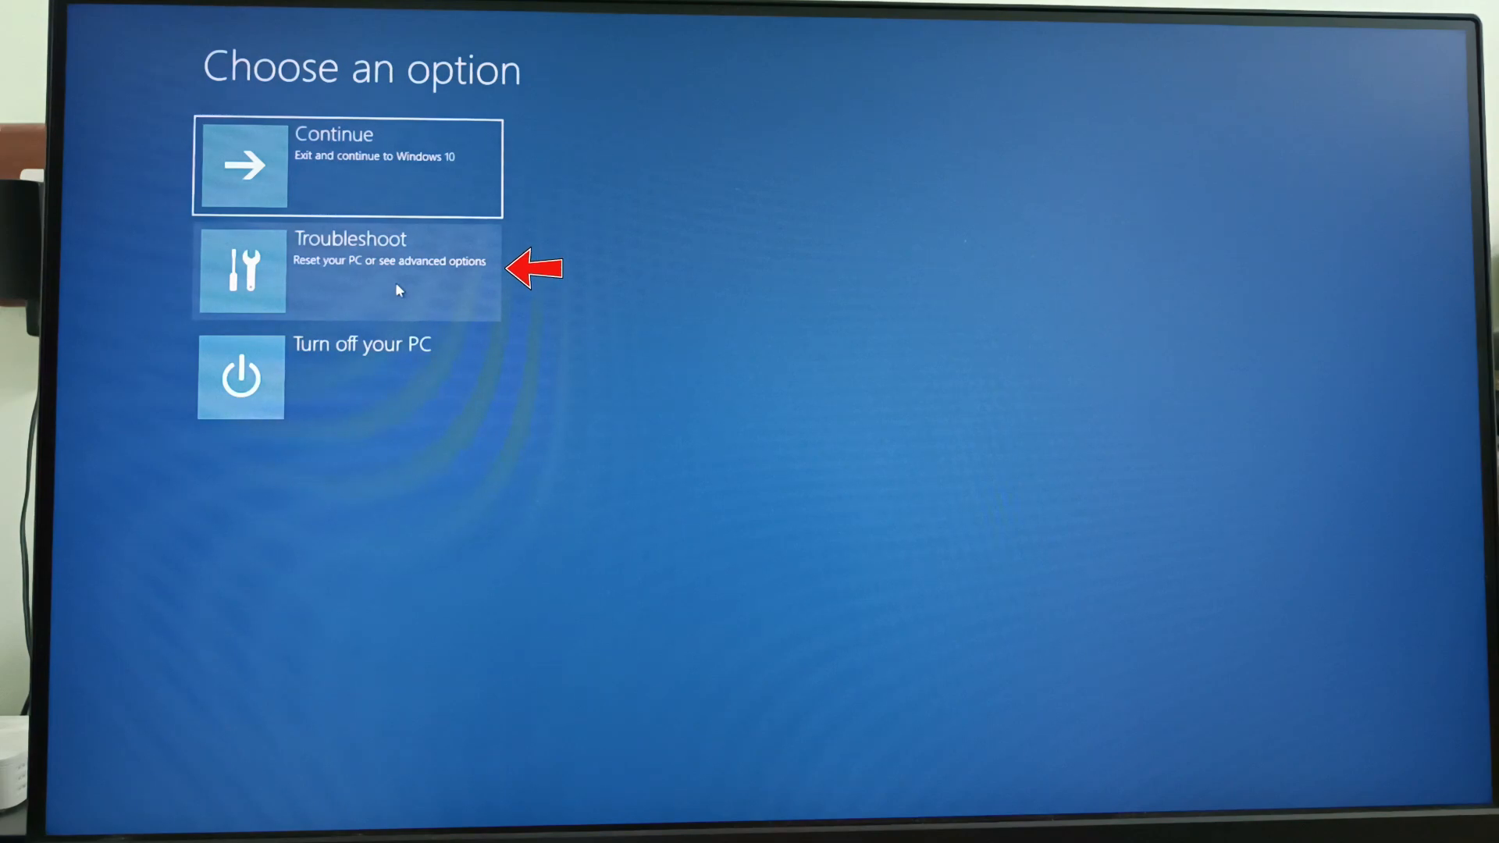
- Select Troubleshoot on the Choose an option screen
{"action": "left_click", "coordinate": [347, 273]}
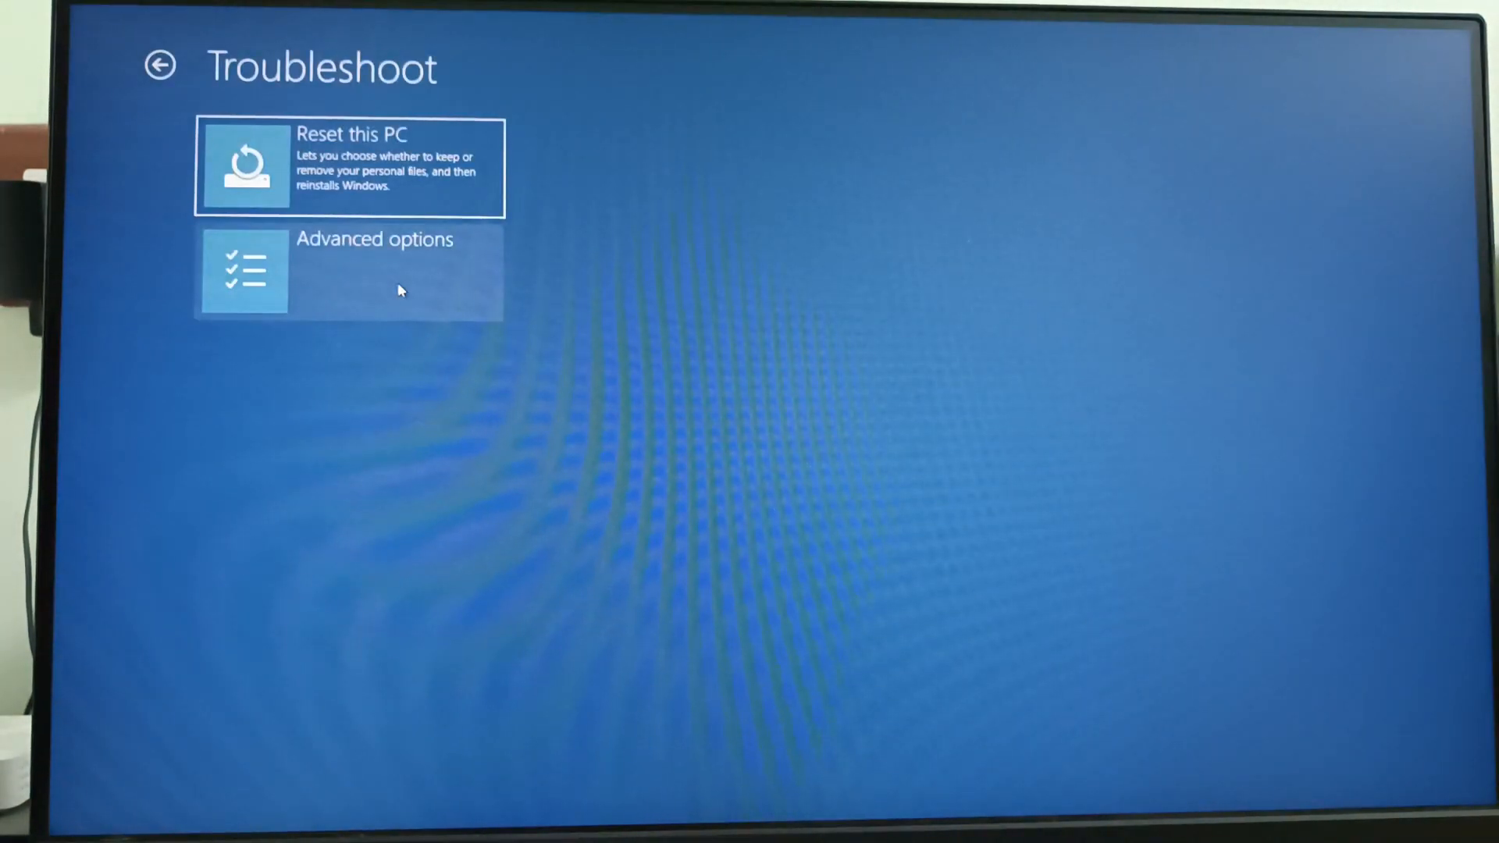